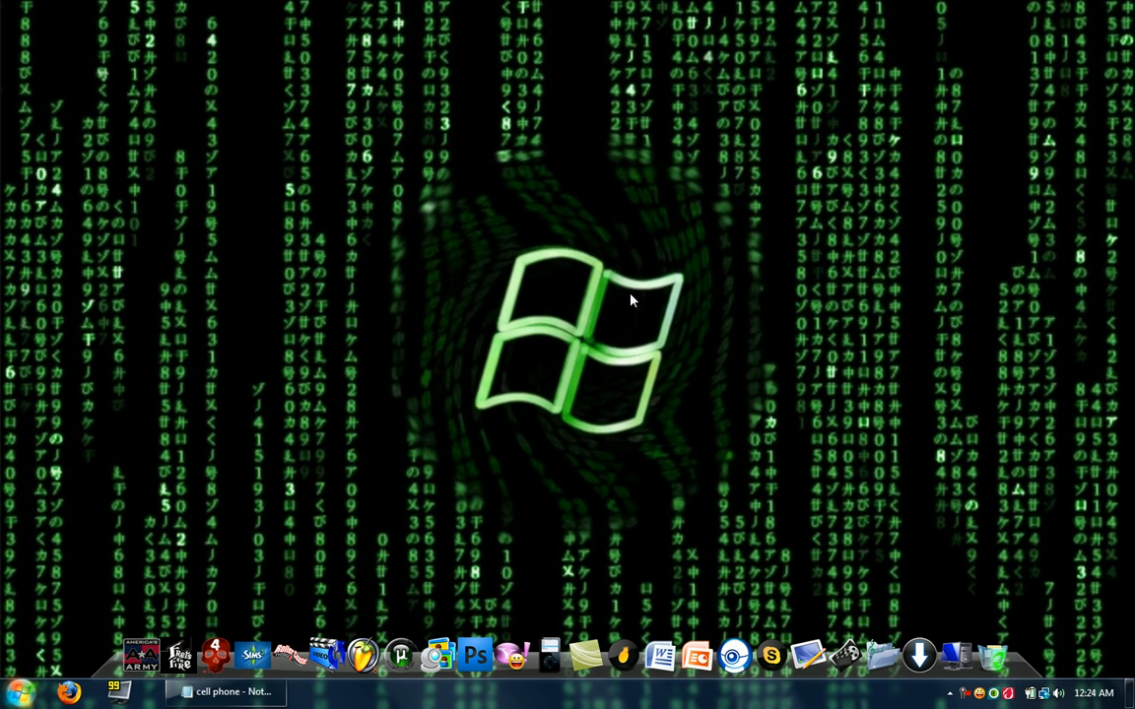
mouse_move(655, 303)
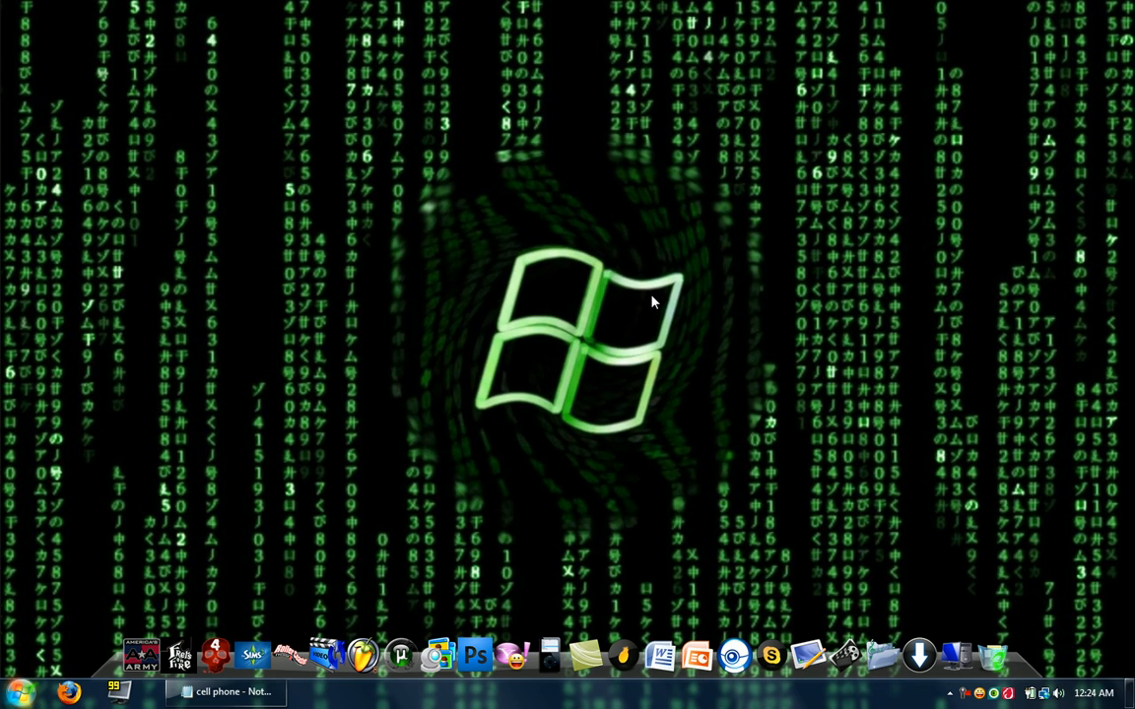
mouse_move(647, 302)
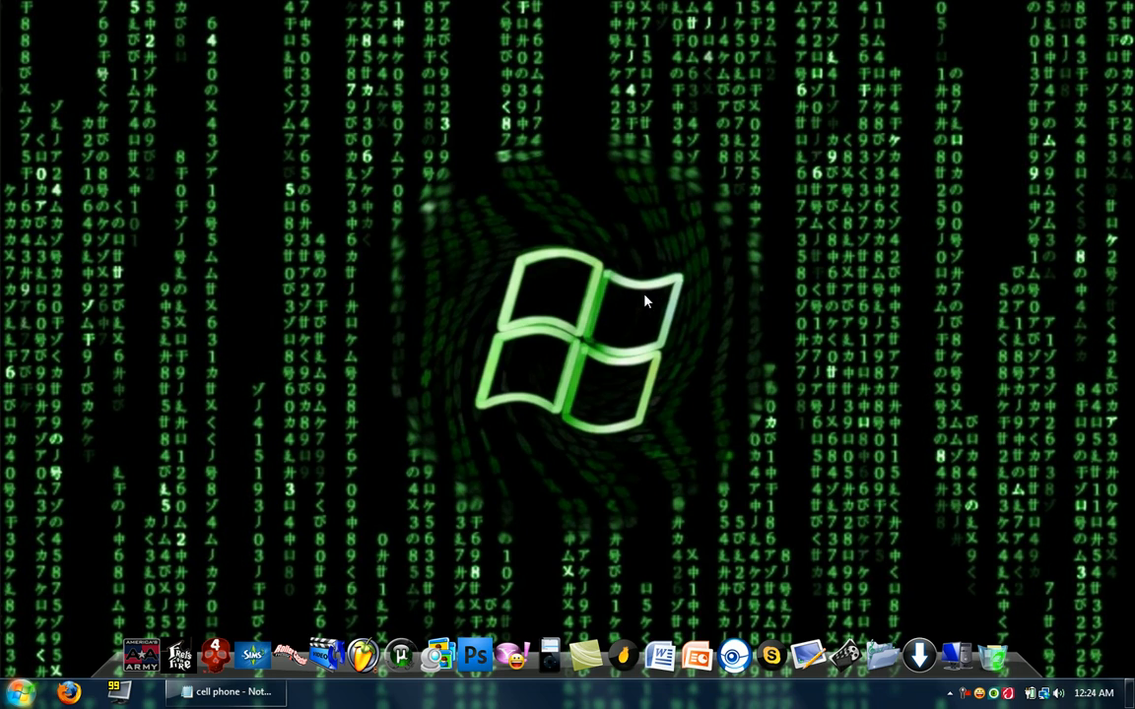
mouse_move(628, 355)
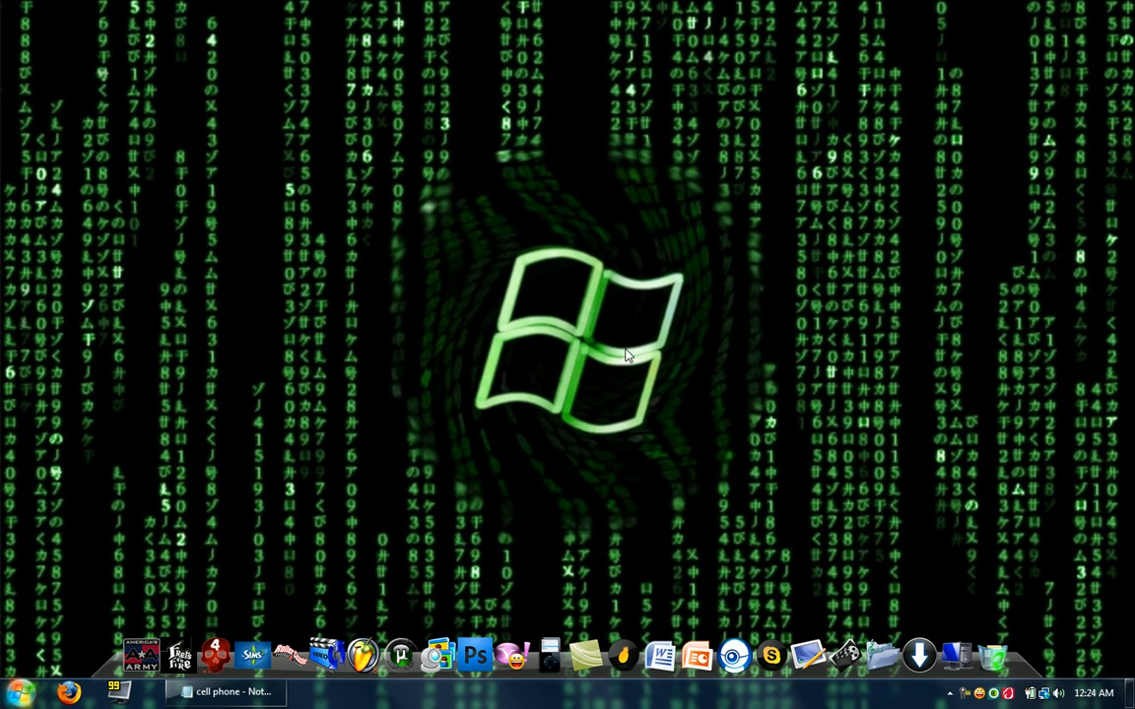
mouse_move(456, 427)
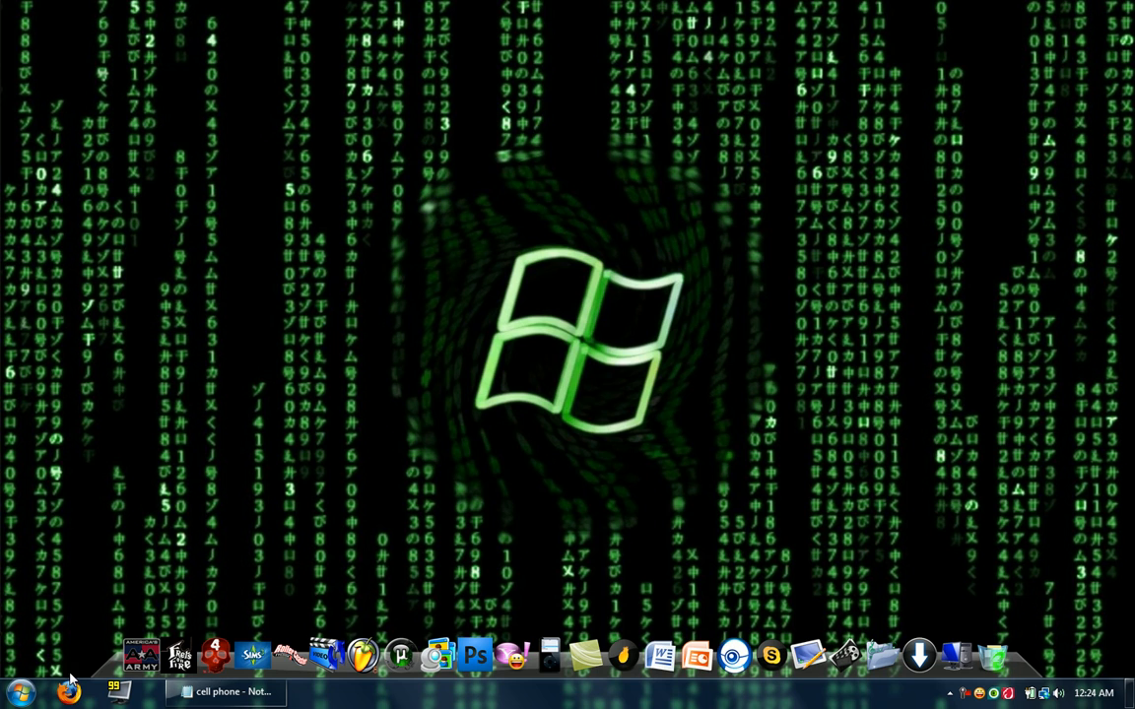
mouse_move(566, 343)
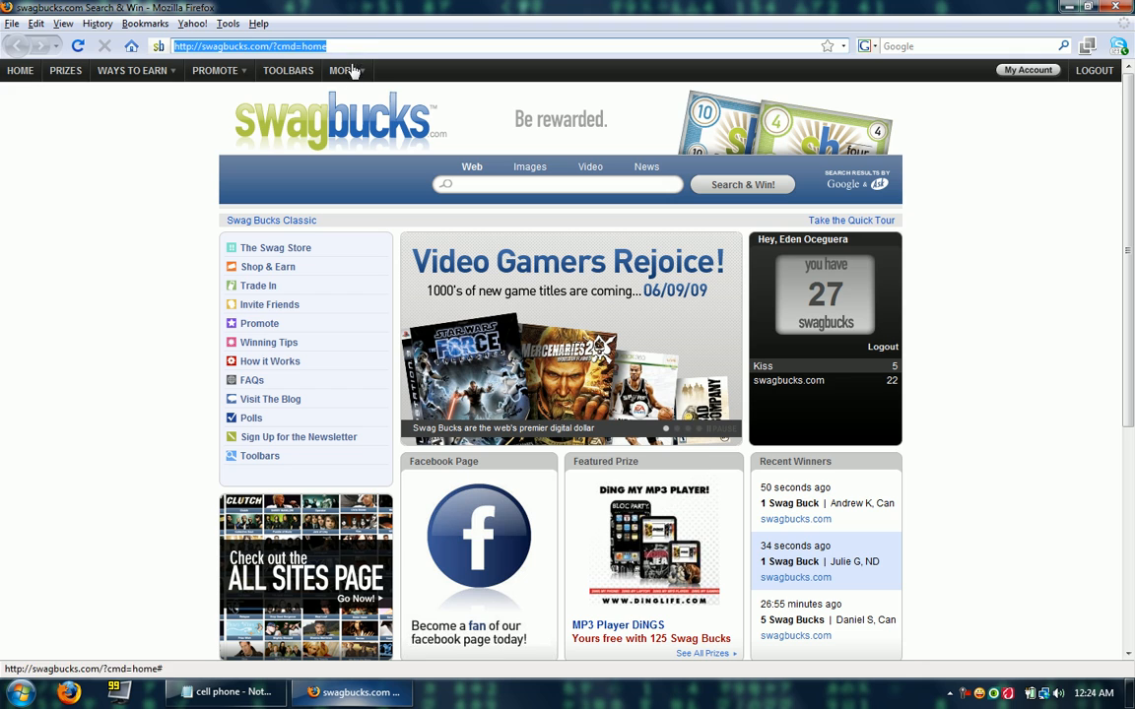
text(www.ya)
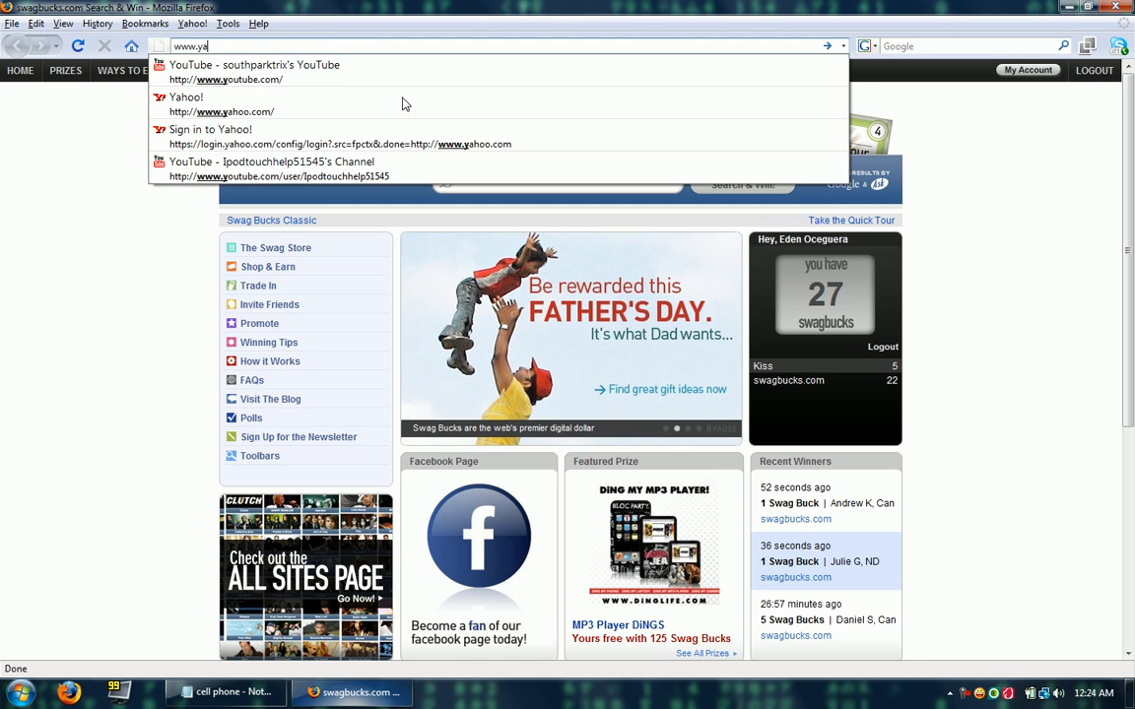
click(187, 95)
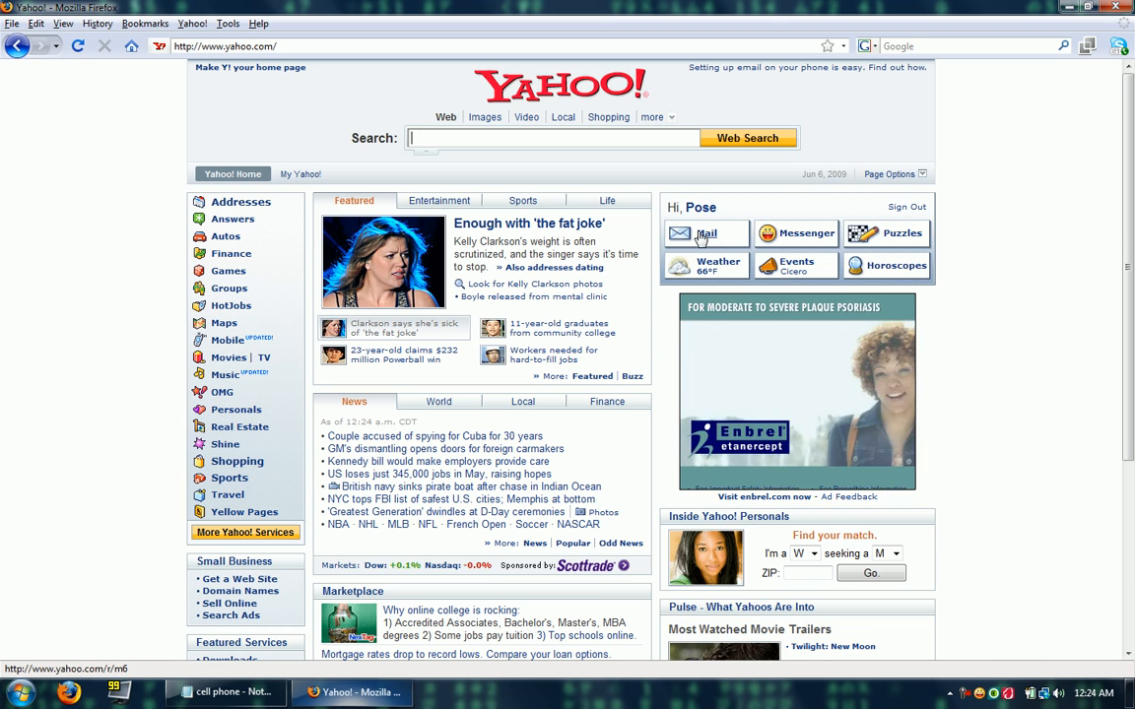
click(706, 234)
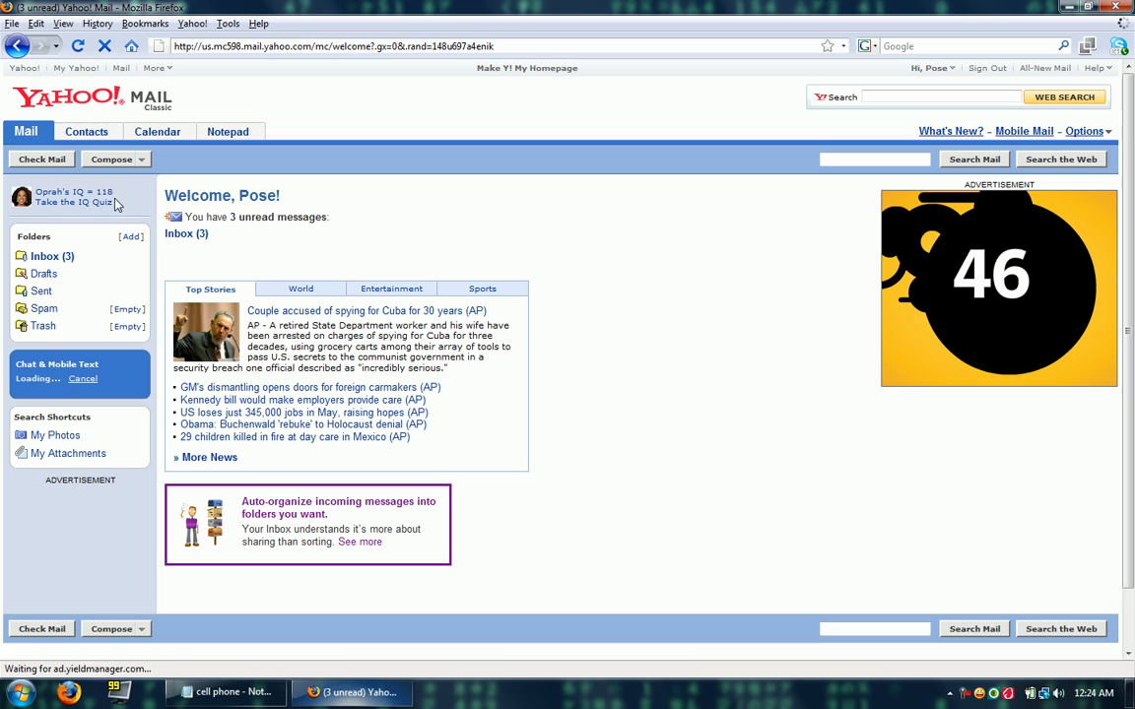
mouse_move(111, 159)
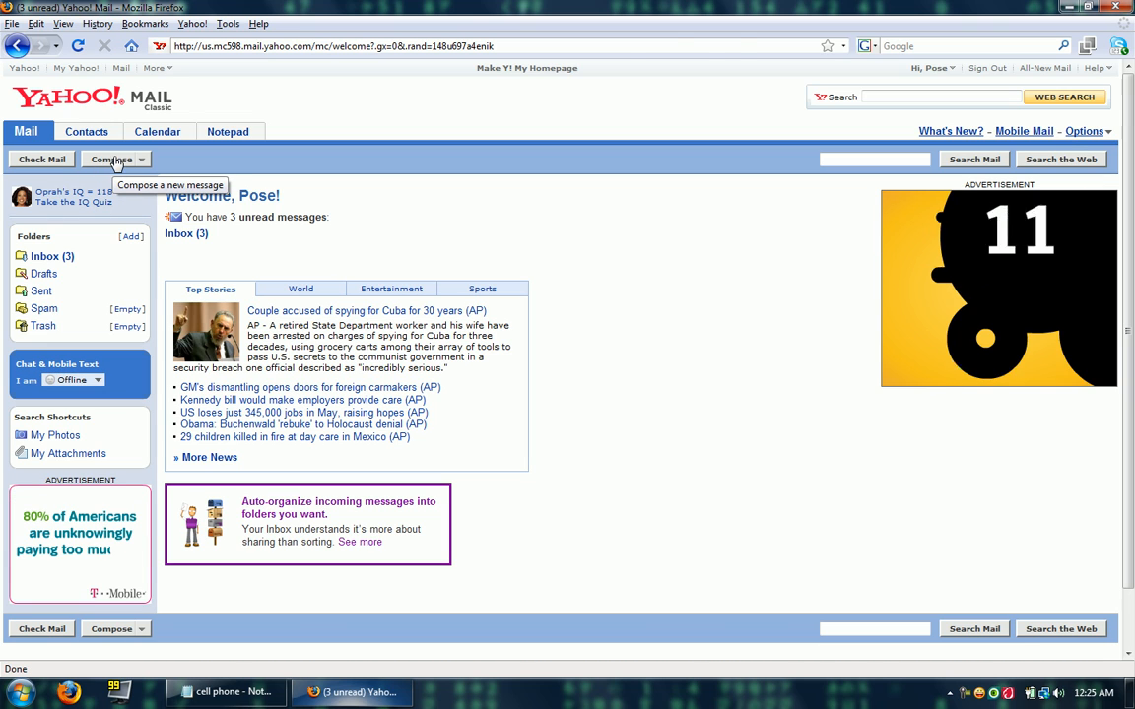
Compose a new blank email from the Yahoo! Mail welcome page
click(110, 158)
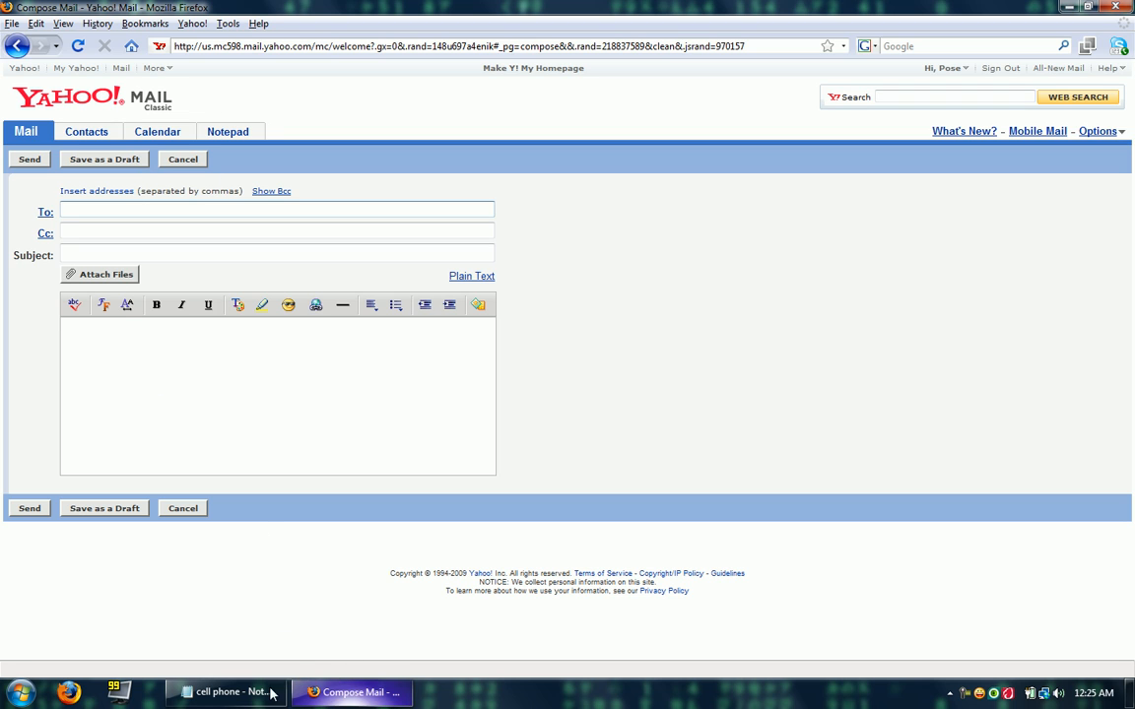
Look up the T-Mobile text-message address in the Notepad 'cell phone' carrier list
click(226, 694)
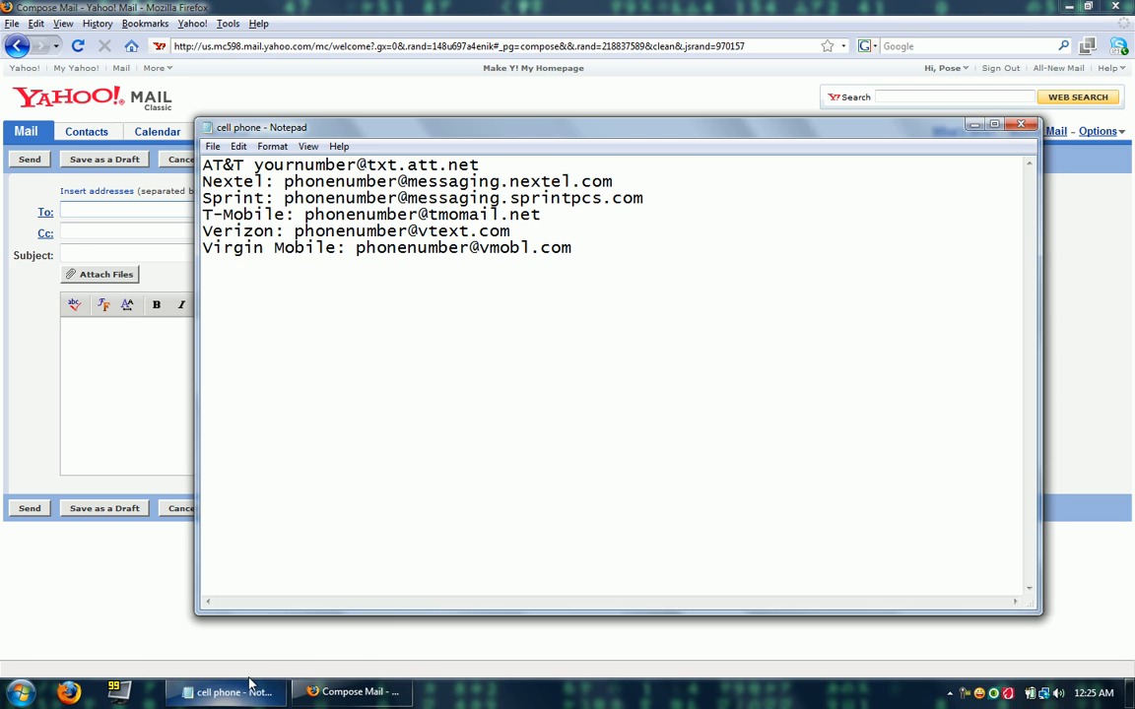
mouse_move(358, 247)
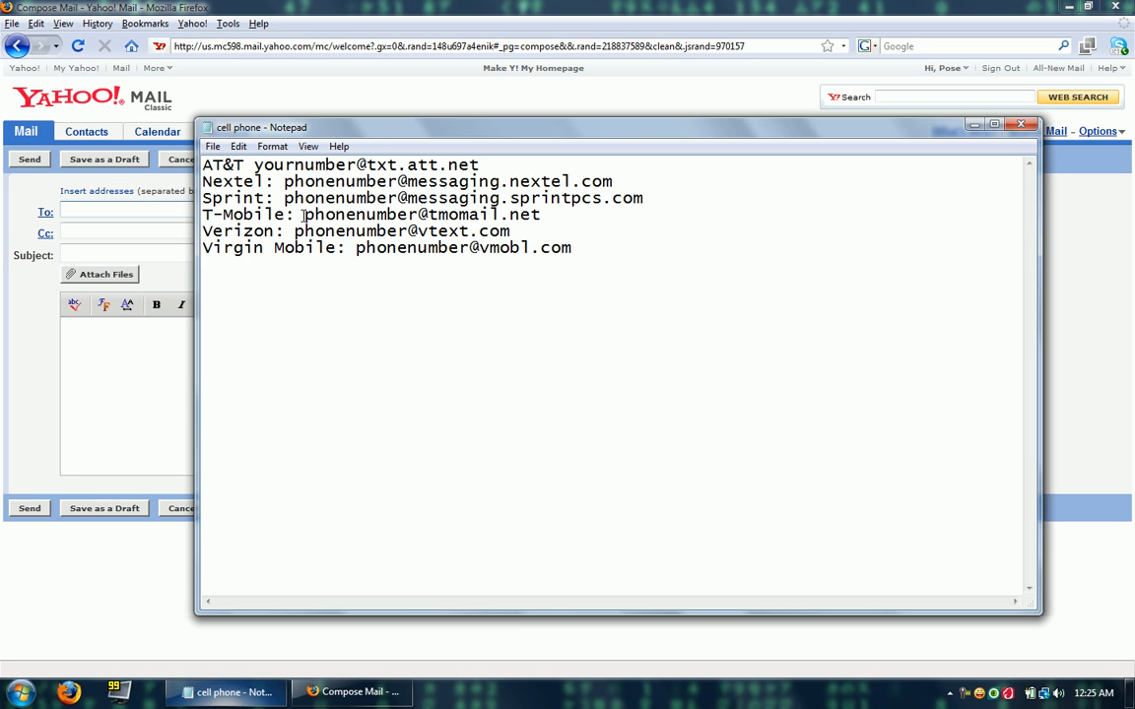
double_click(411, 215)
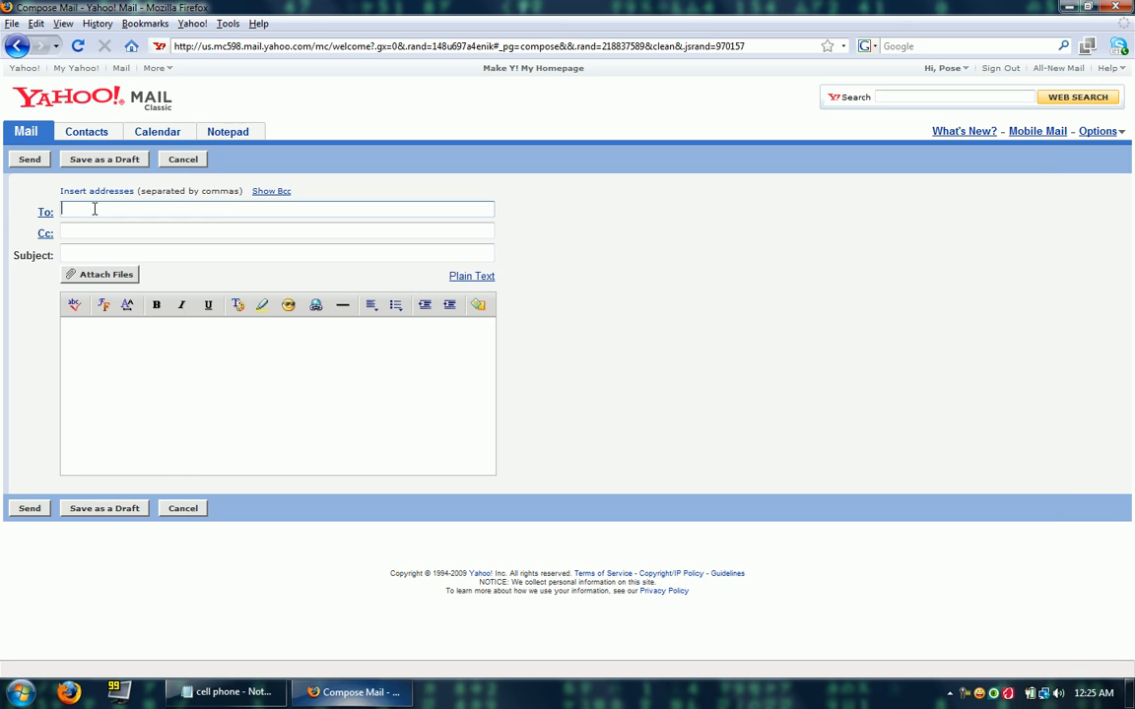
text(phonenumber@tmomail.net)
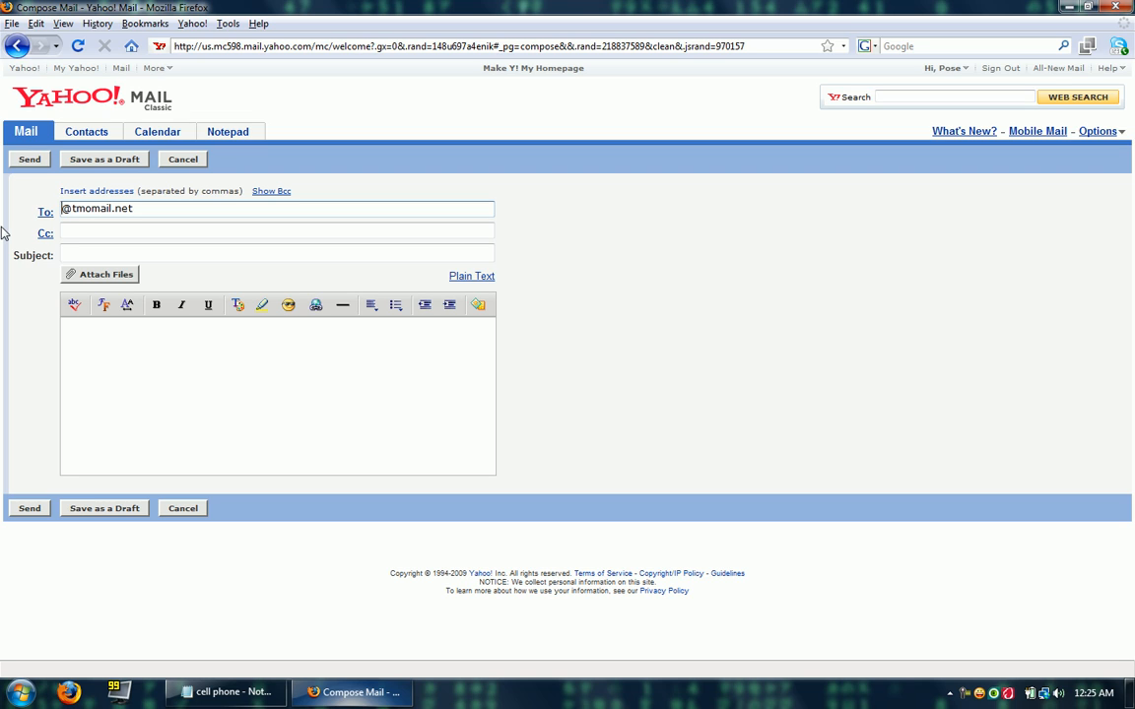
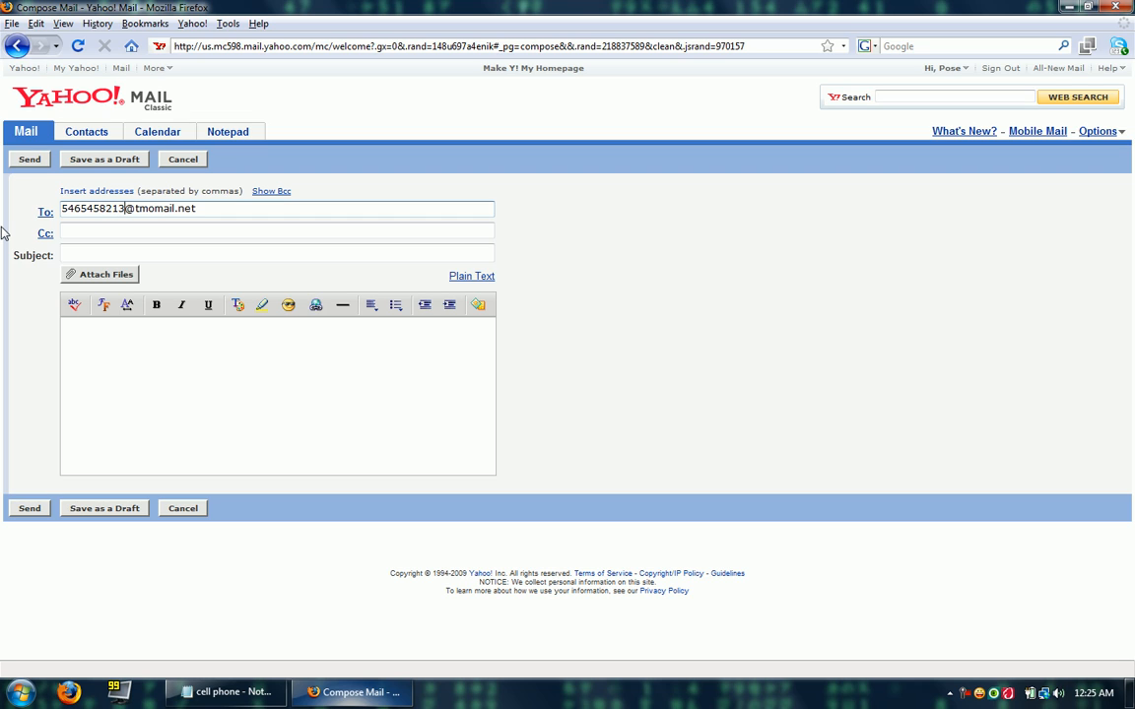
mouse_move(108, 290)
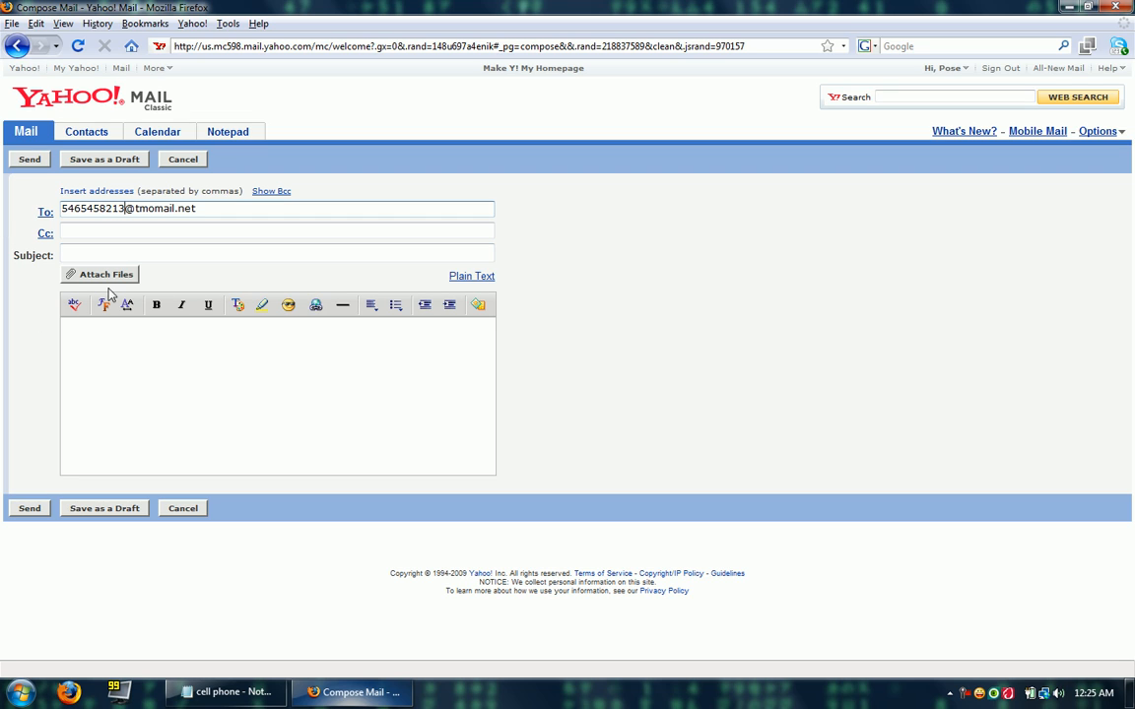
mouse_move(89, 299)
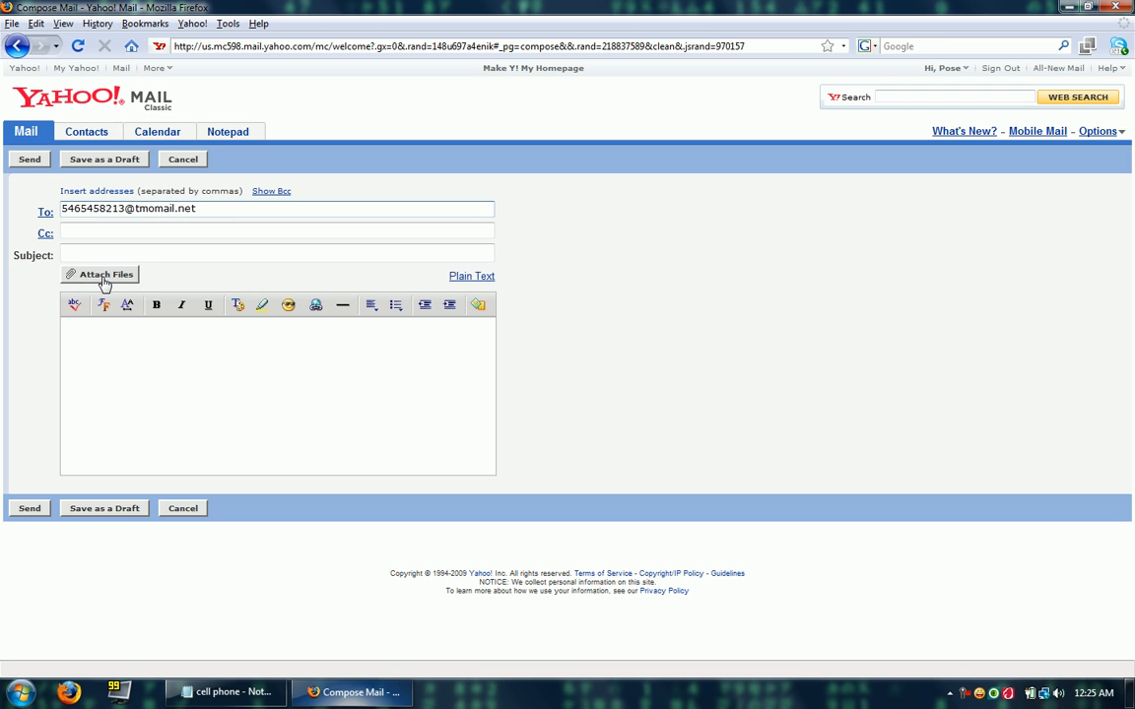
Attach circuitboard.gif from the computer and send the email
click(98, 274)
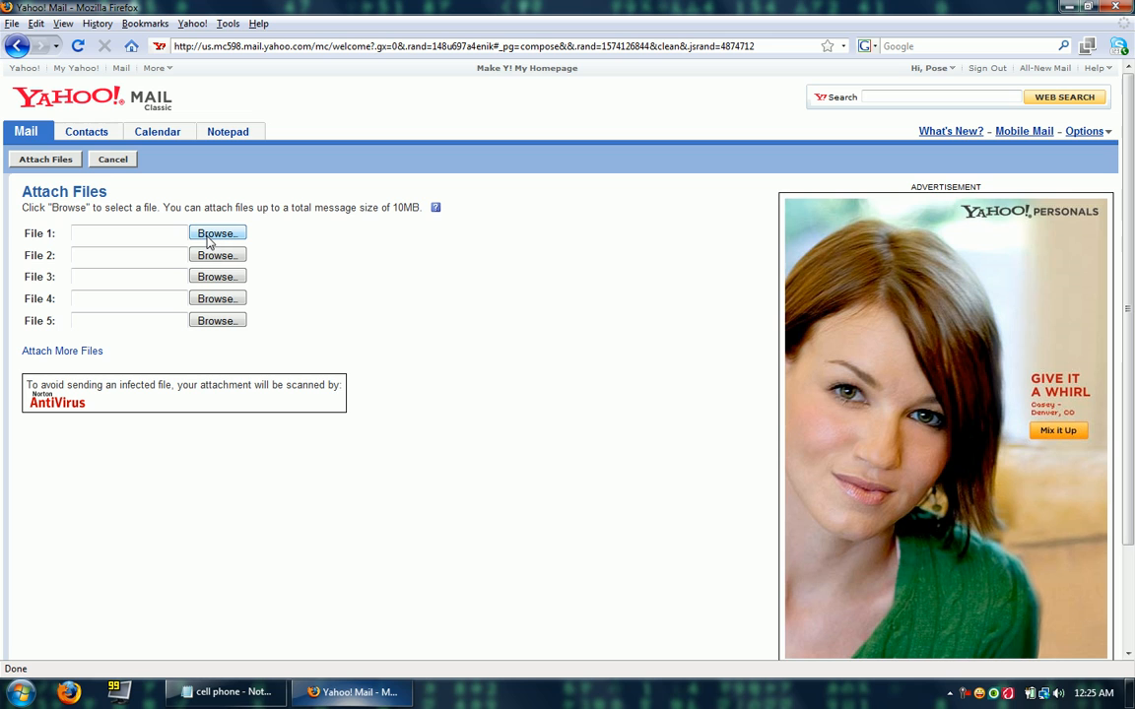
click(215, 232)
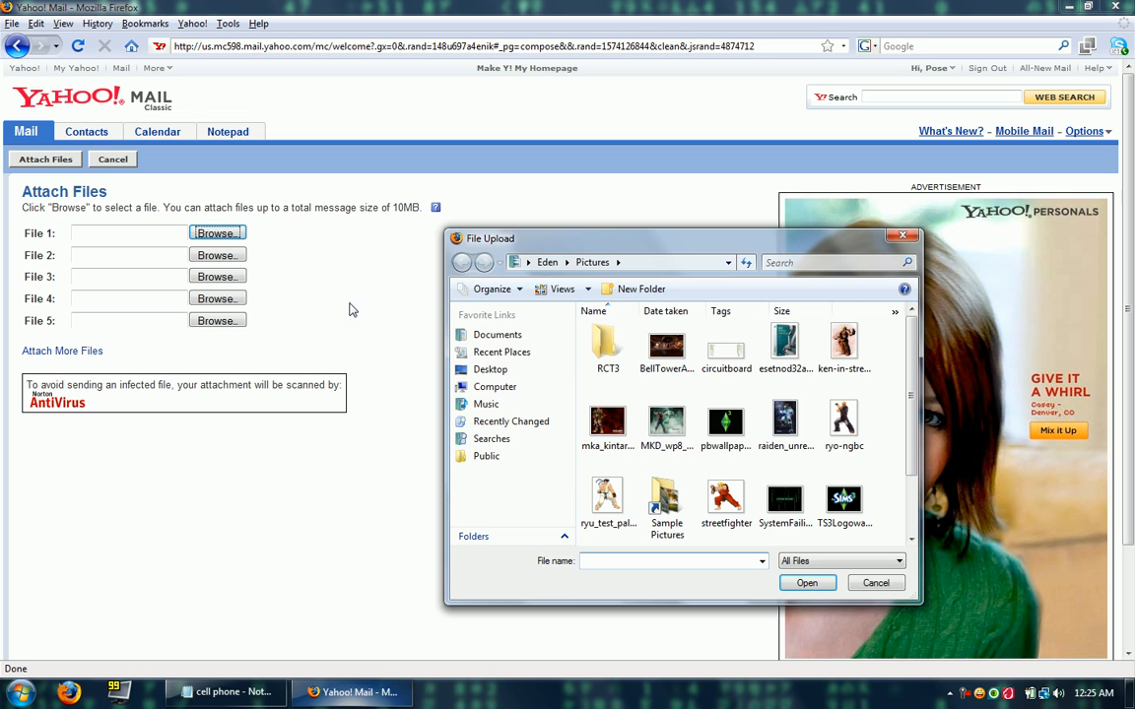
click(725, 500)
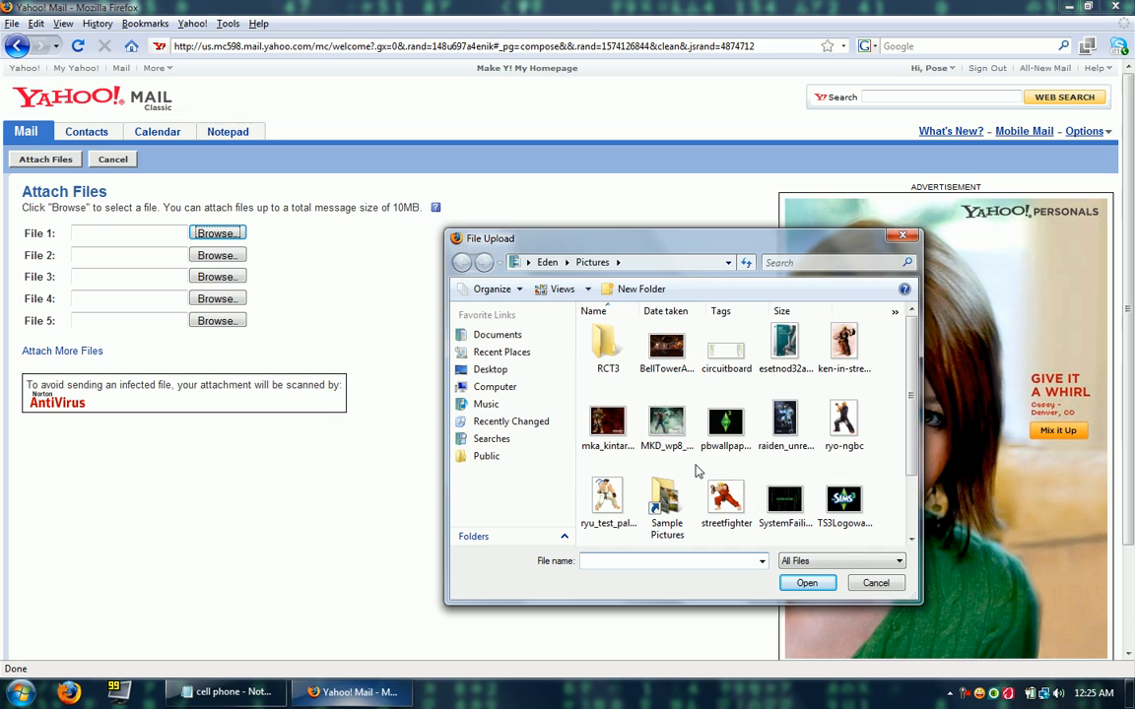
scroll(down, 3)
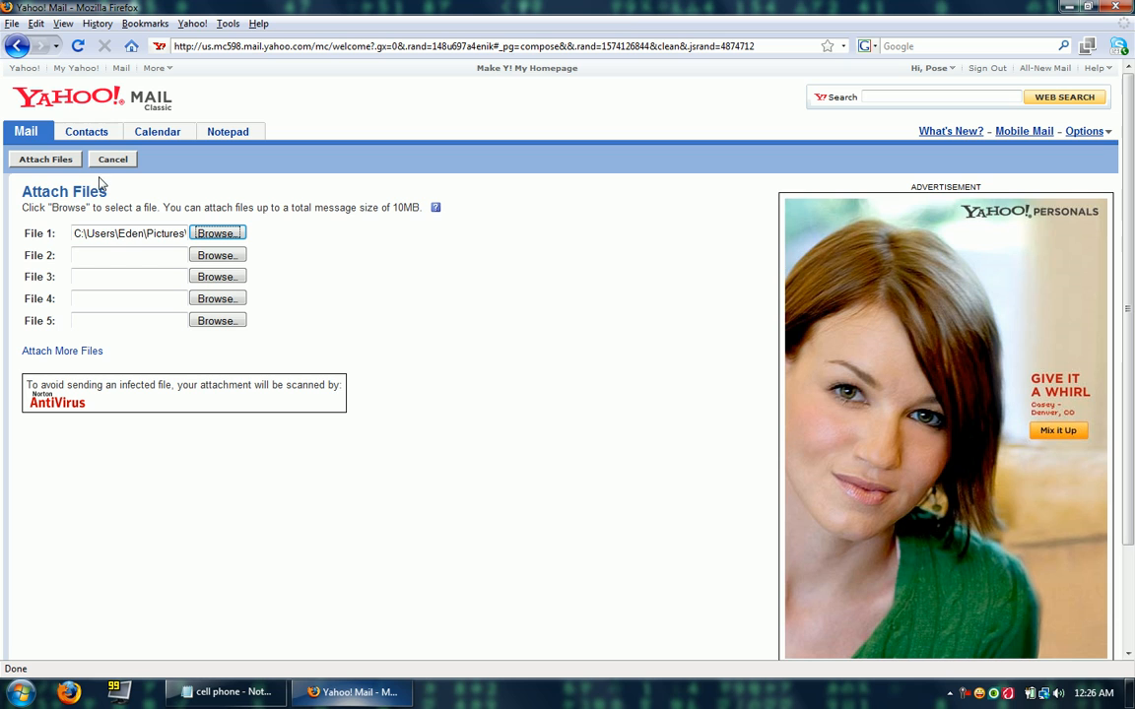
click(48, 160)
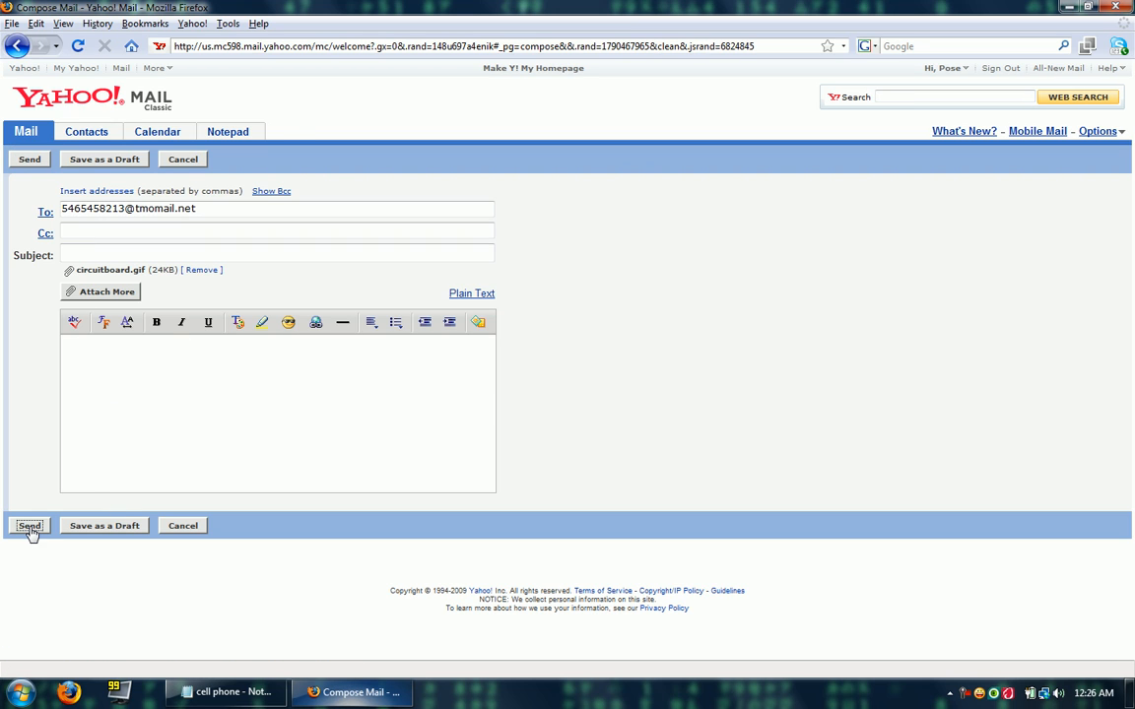
click(29, 526)
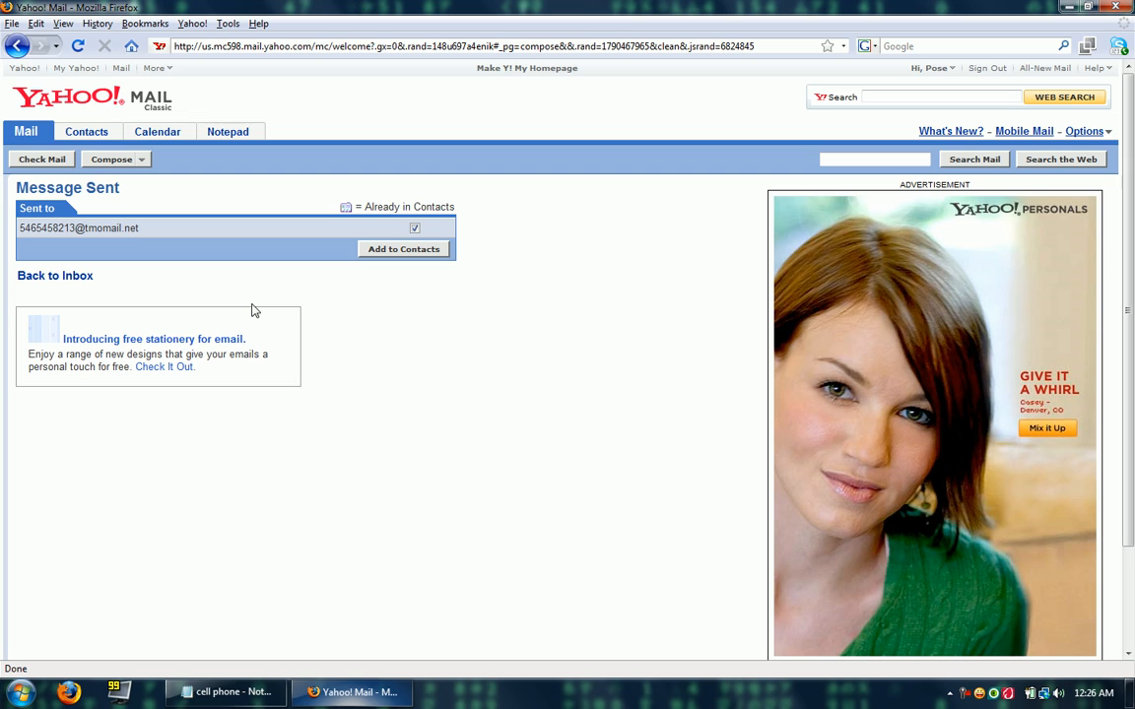
double_click(89, 237)
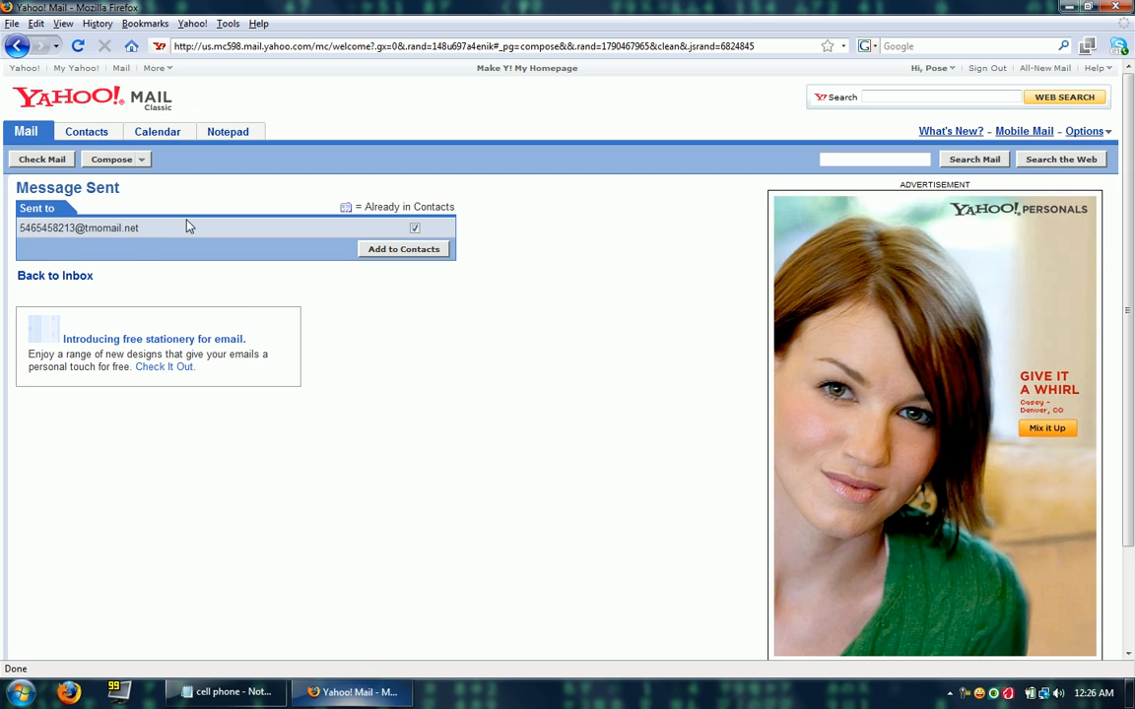
mouse_move(494, 216)
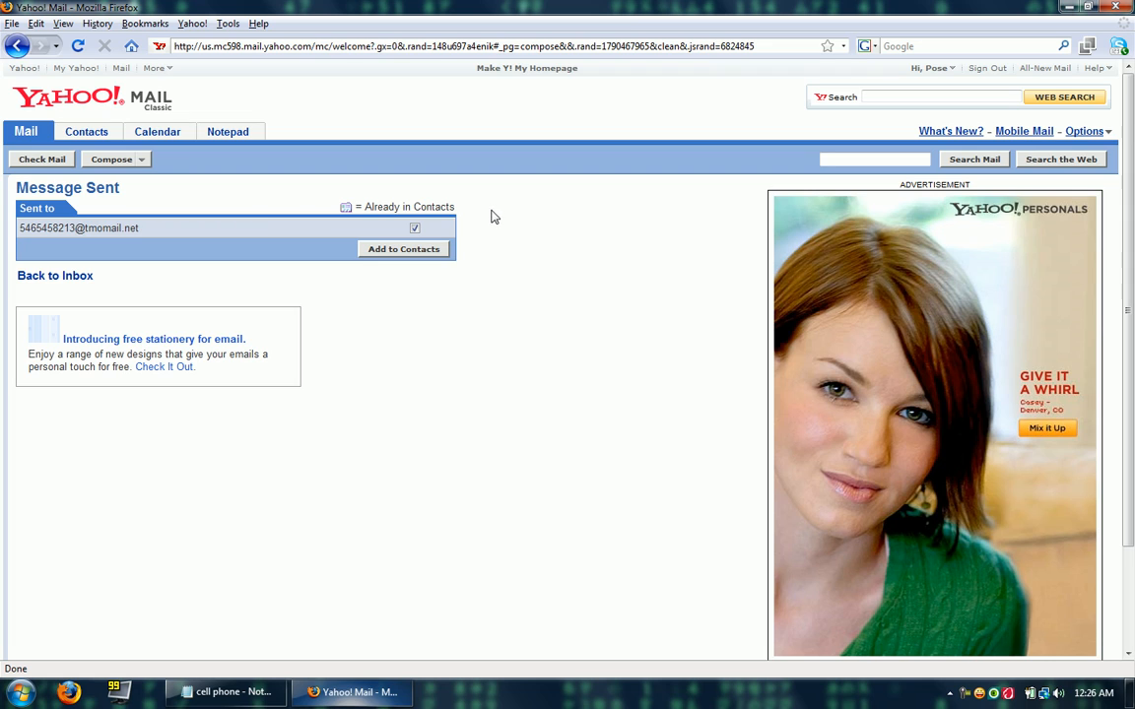